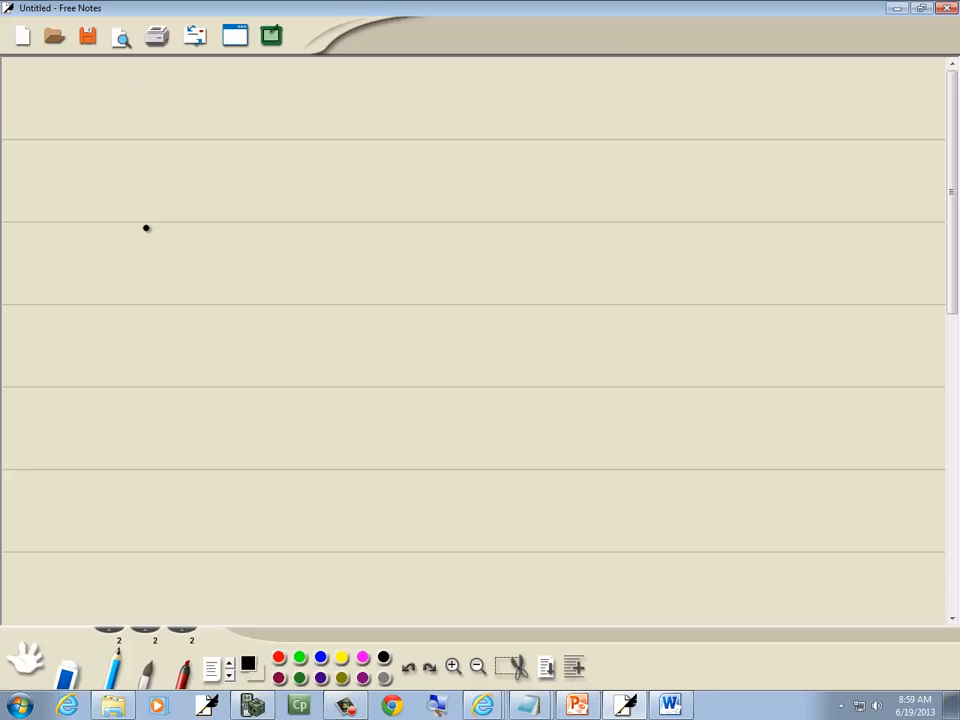
Step: Consult the graph slide while starting to handwrite "Con (-∞, -1)" on the first line
click(576, 706)
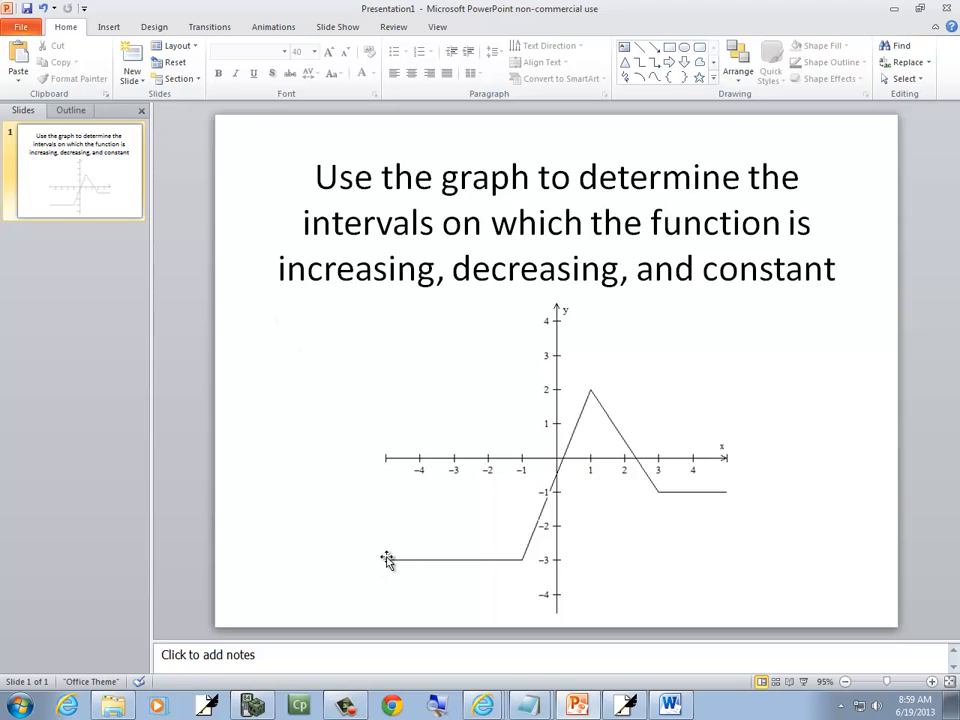
mouse_move(334, 562)
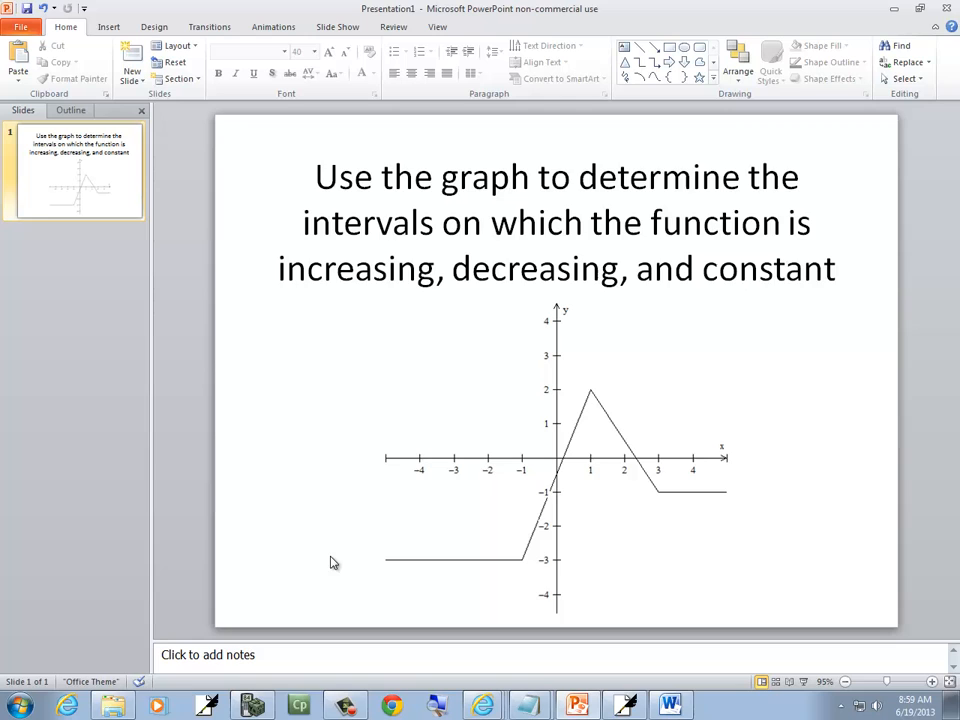
mouse_move(428, 563)
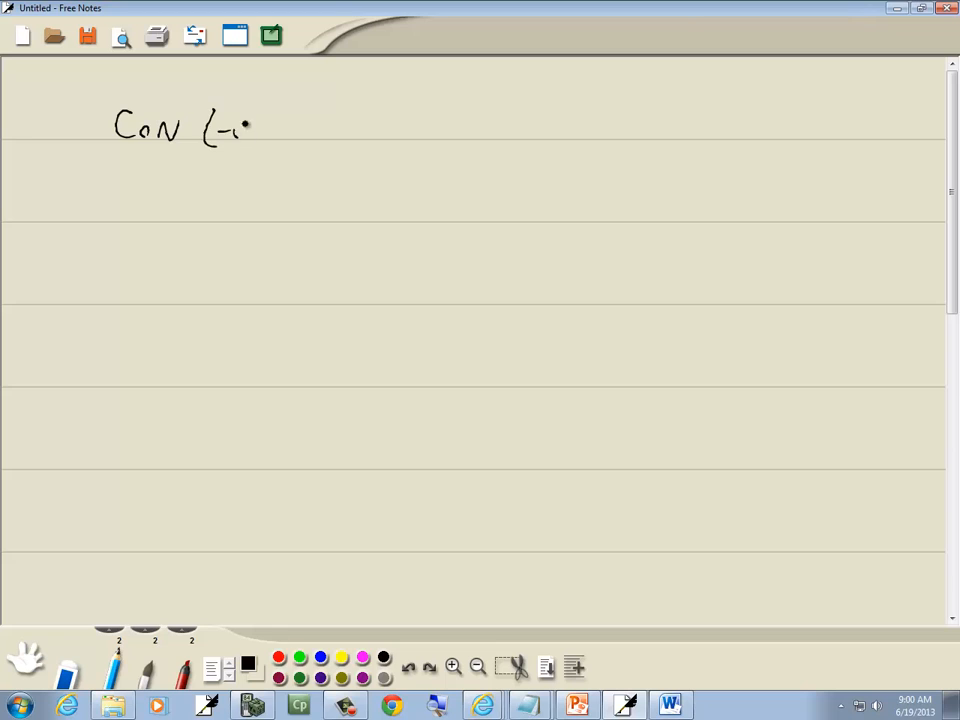
click(575, 705)
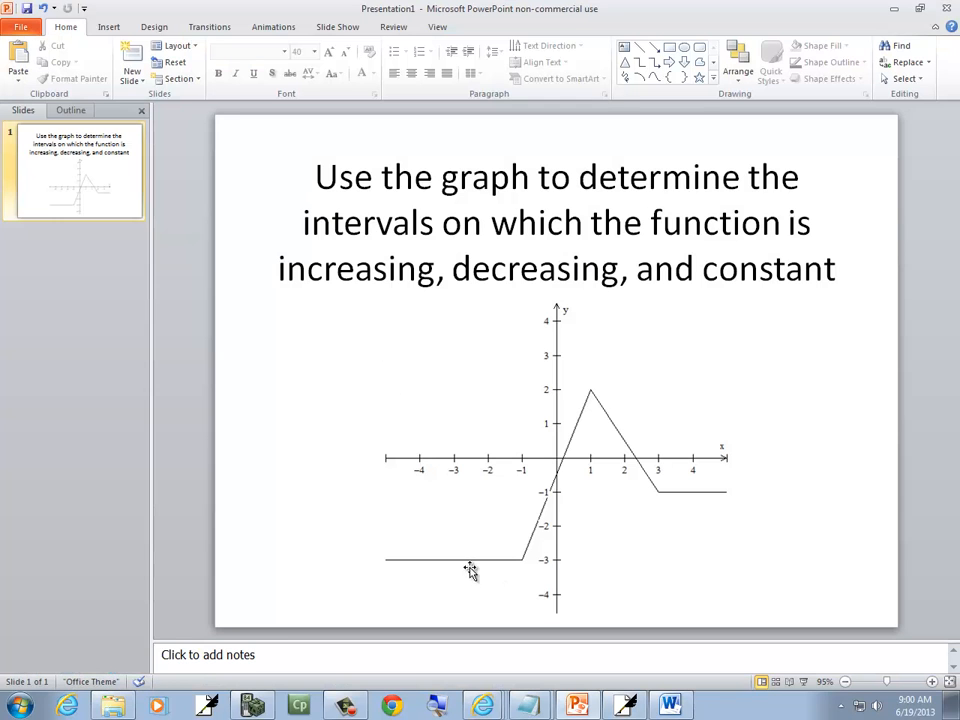
mouse_move(520, 501)
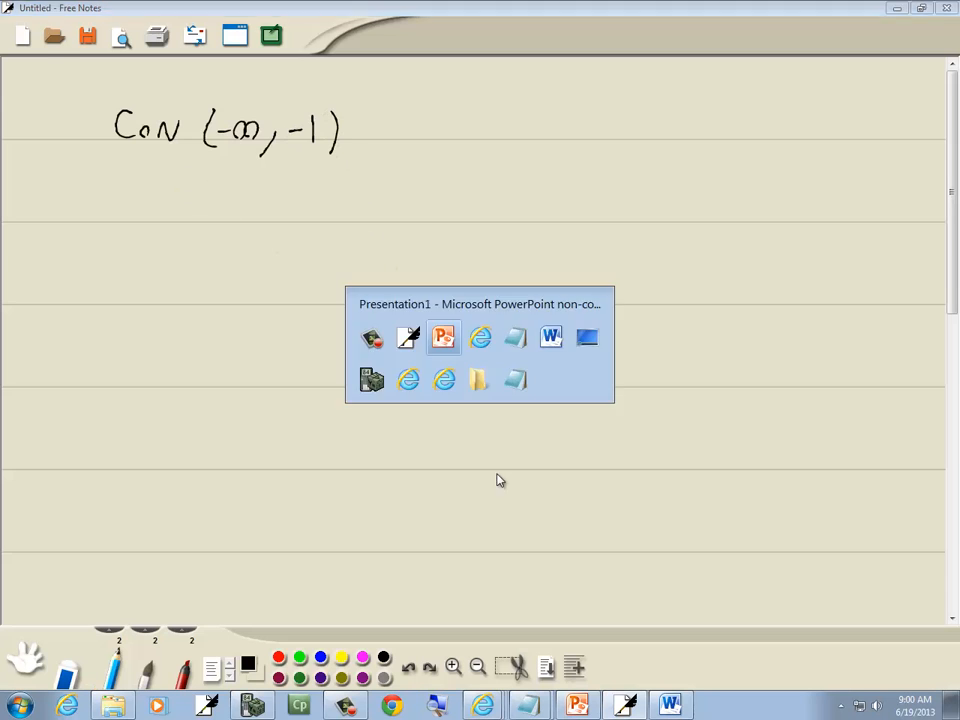
Step: Finish "Con (-∞, -1)" and handwrite "INC (-1, 1)" on the second line
click(443, 337)
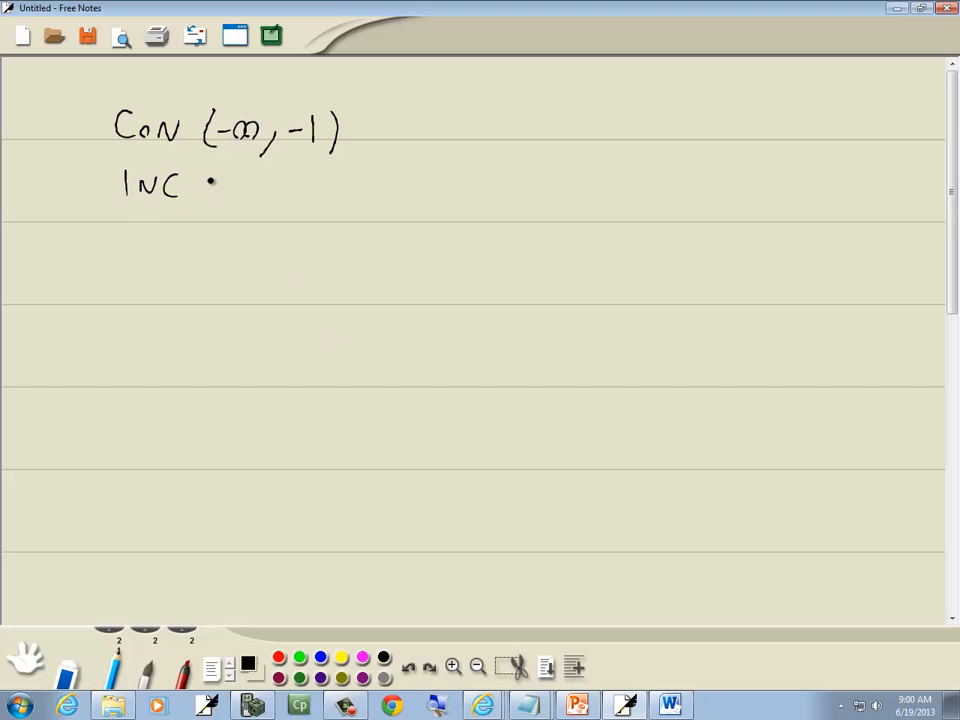
drag(205, 185, 255, 200)
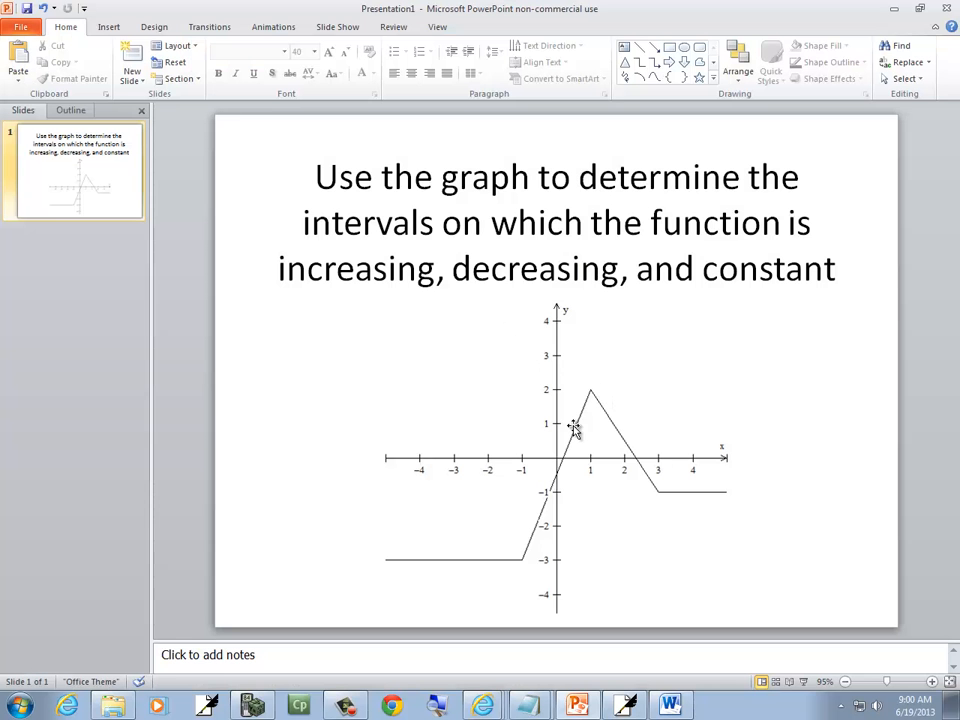
mouse_move(595, 448)
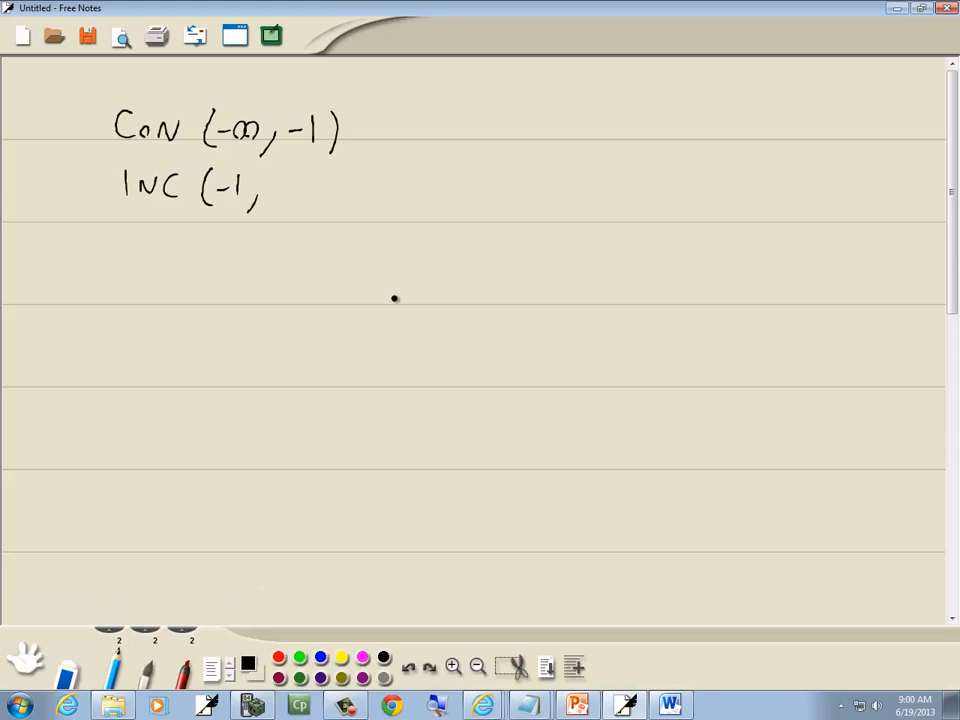
click(577, 706)
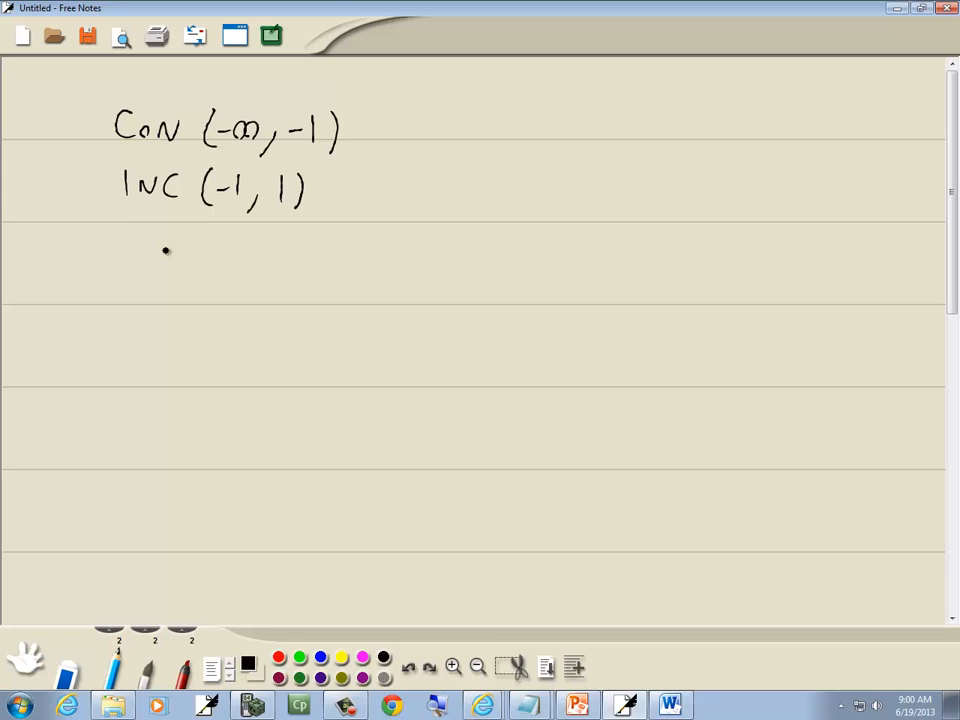
Step: Handwrite "DEC (1, 3)" on the third line and "Con (3, ∞)" on the fourth
drag(130, 250, 185, 255)
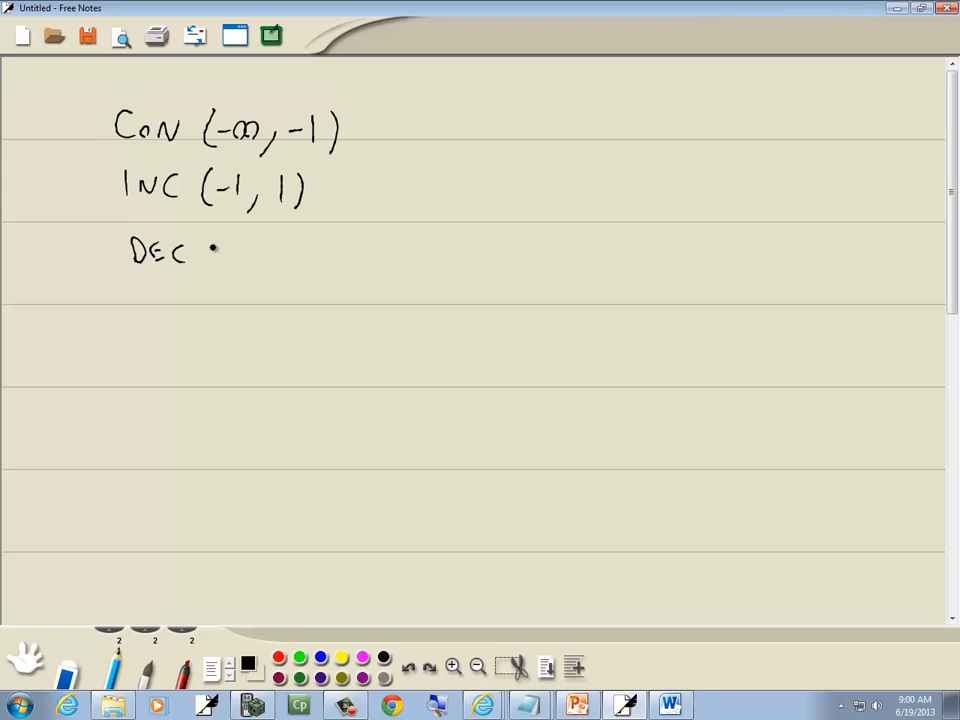
click(575, 705)
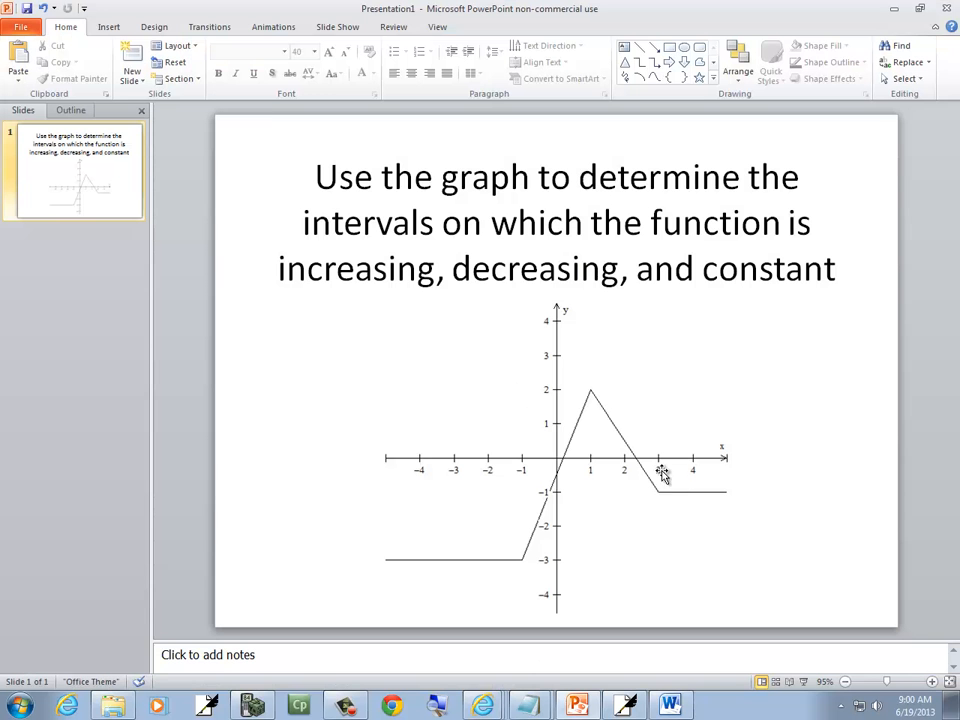
mouse_move(662, 495)
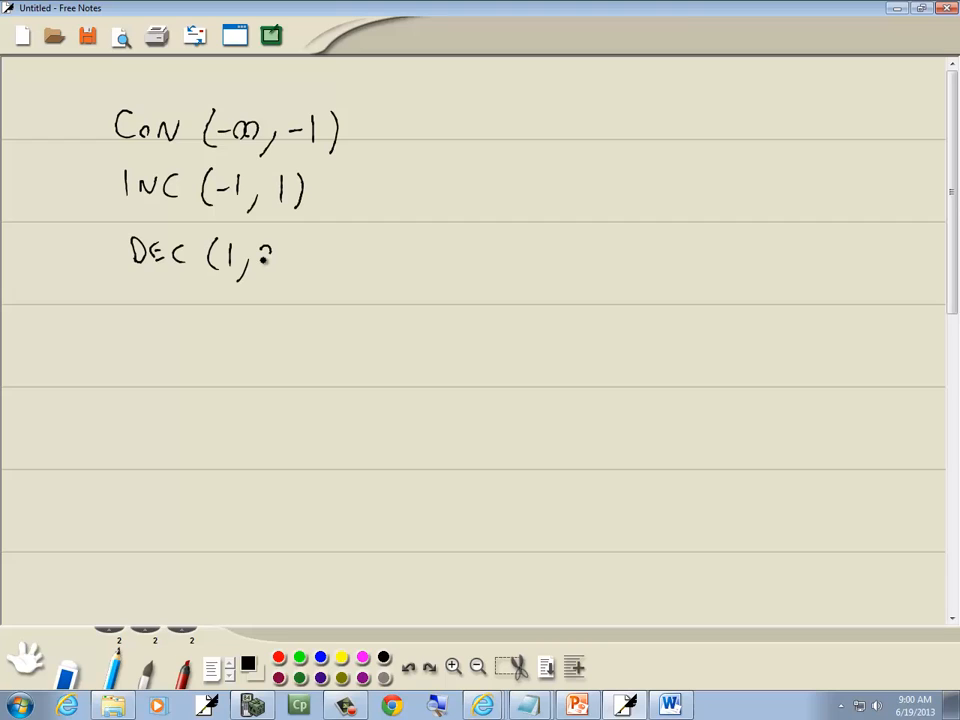
click(576, 706)
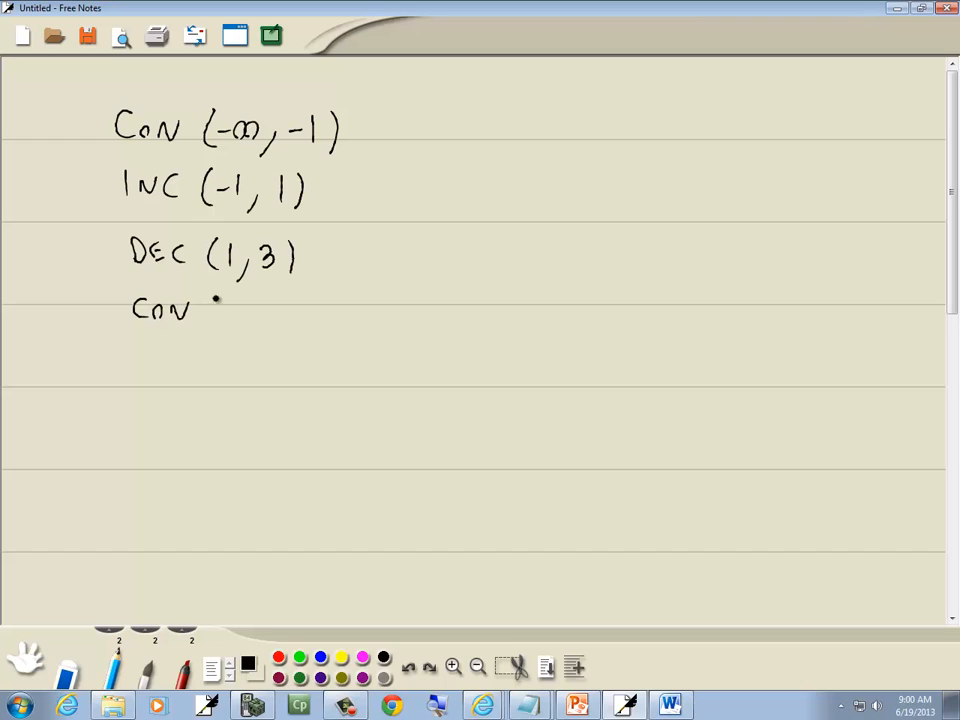
drag(210, 307, 295, 307)
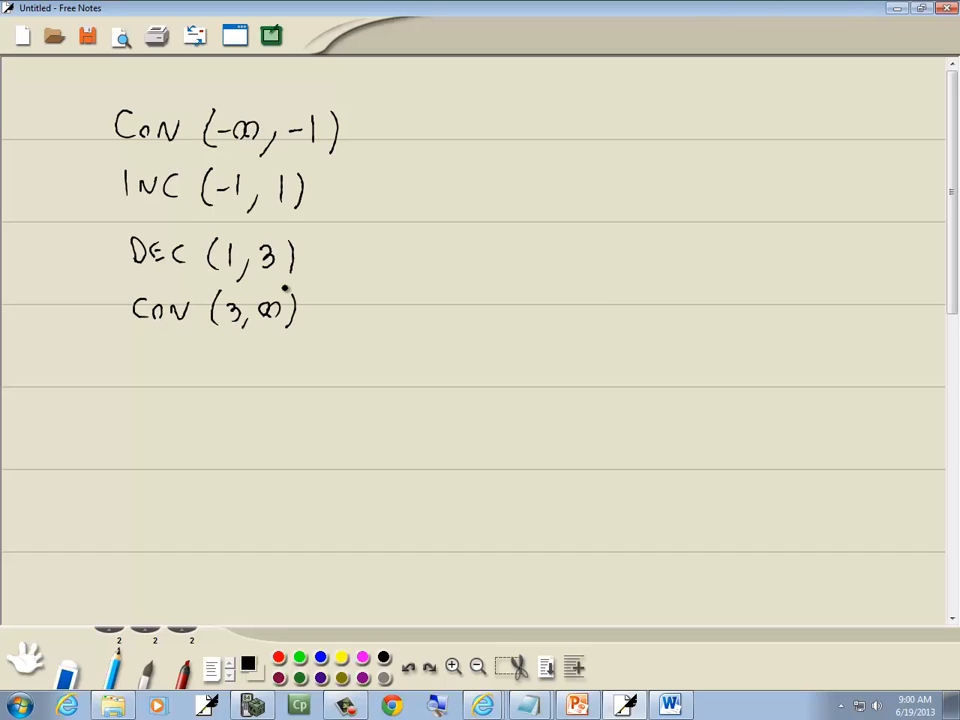